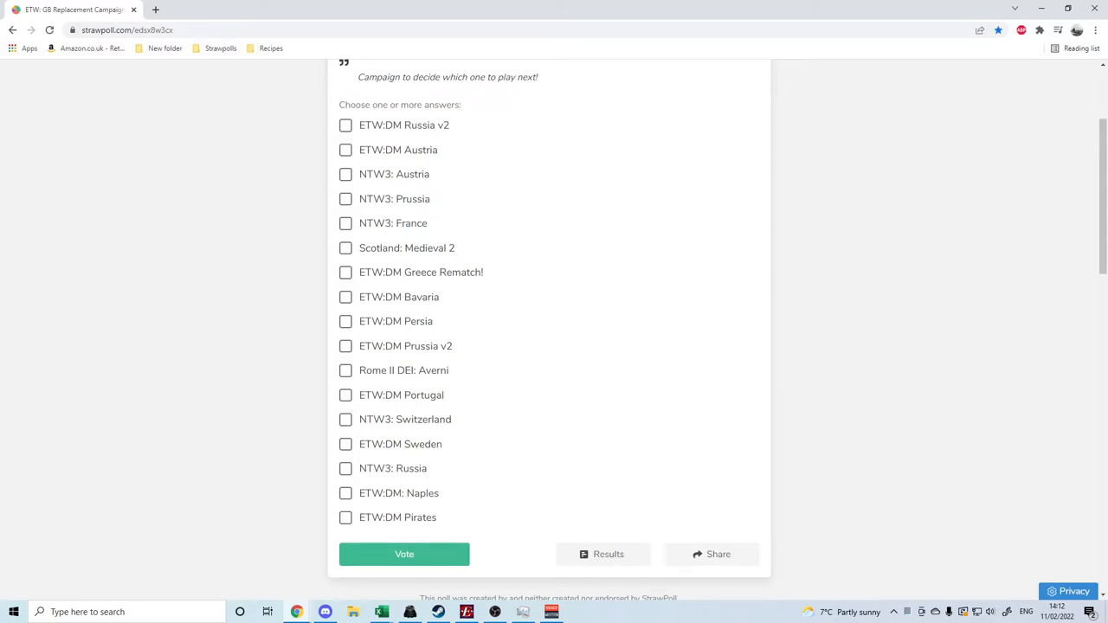
mouse_move(282, 267)
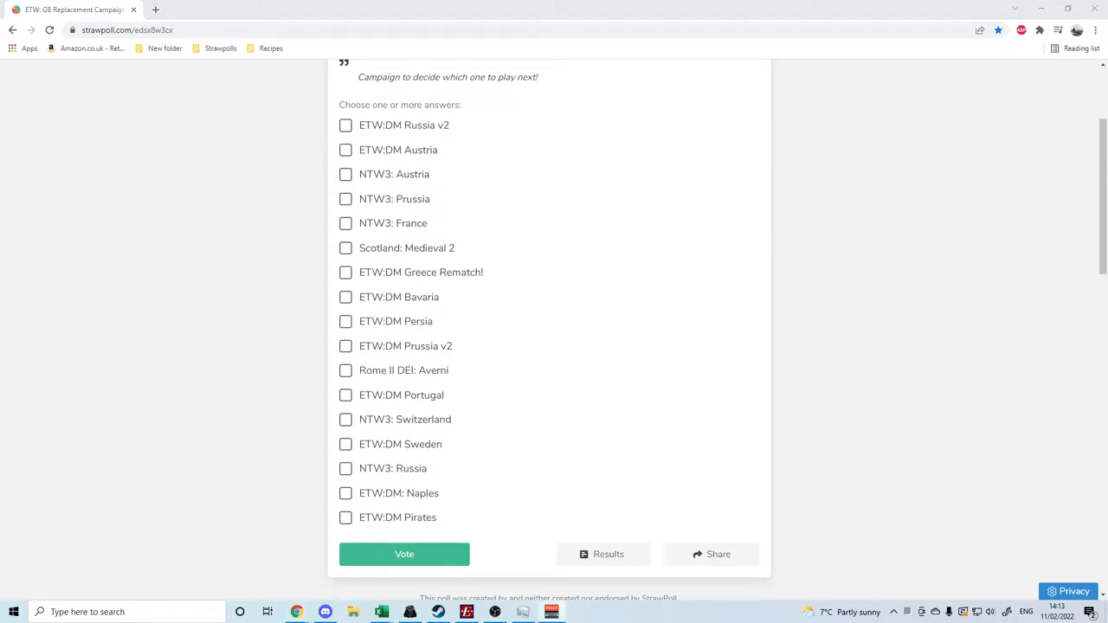
mouse_move(296, 303)
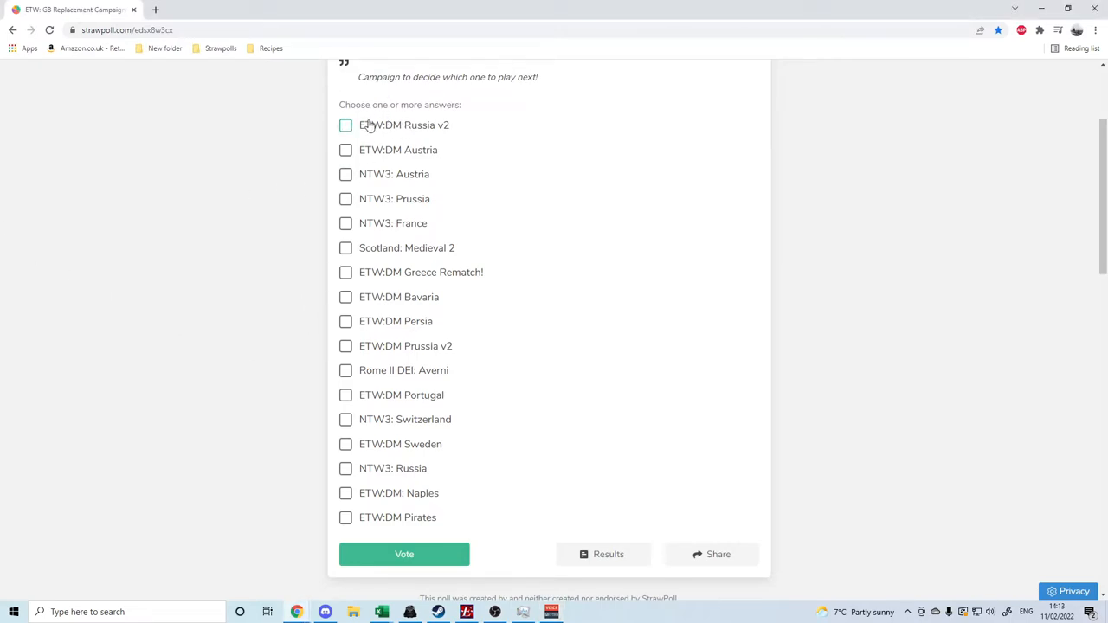
mouse_move(458, 231)
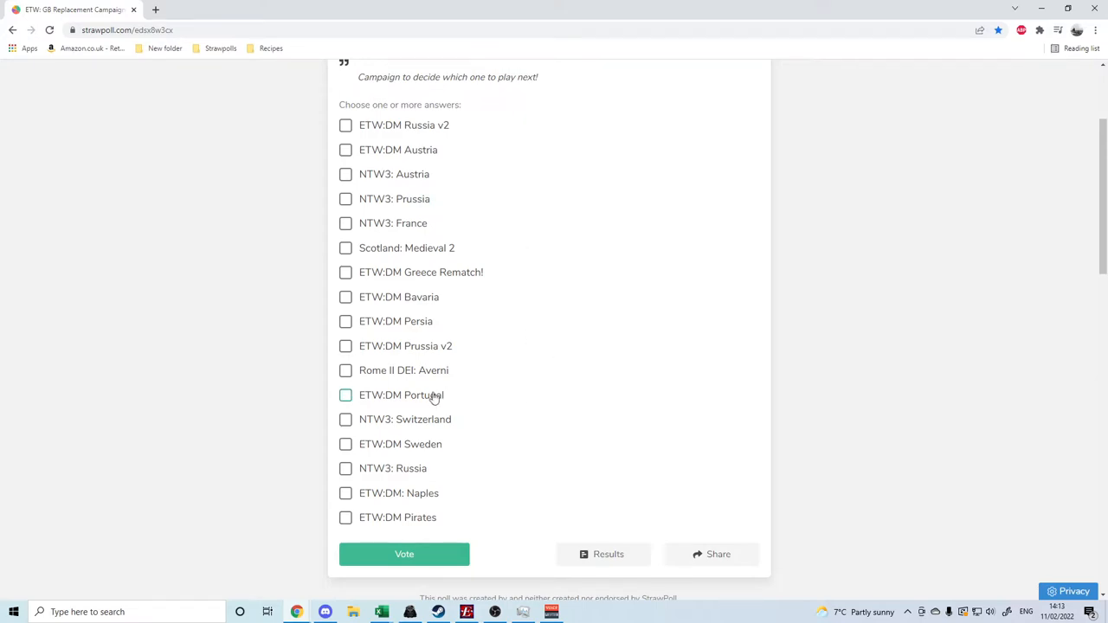
mouse_move(406, 371)
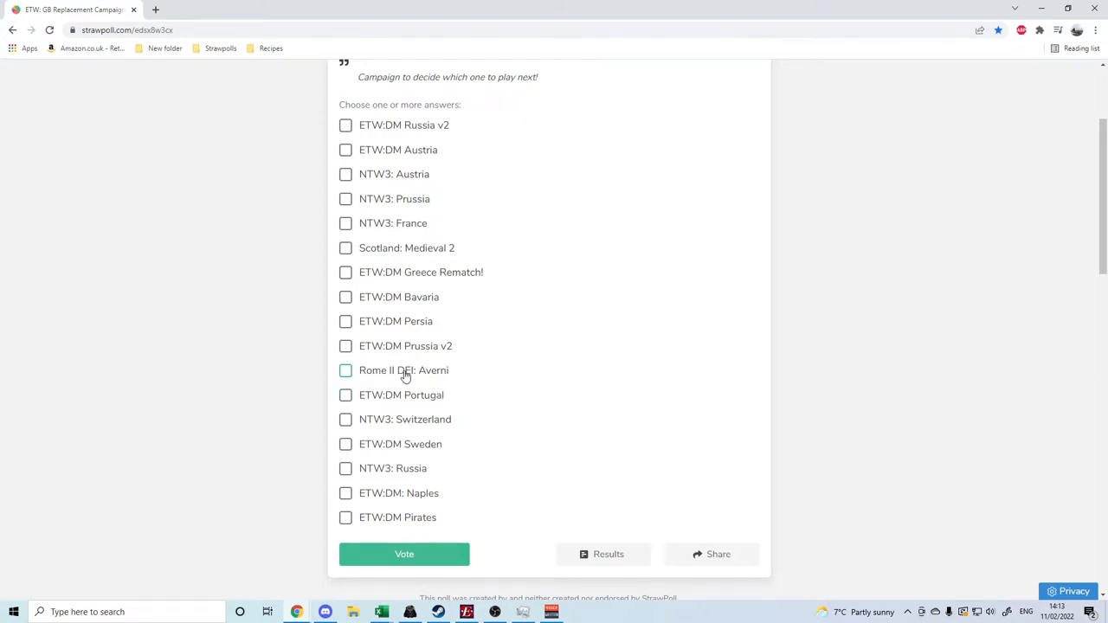
mouse_move(307, 258)
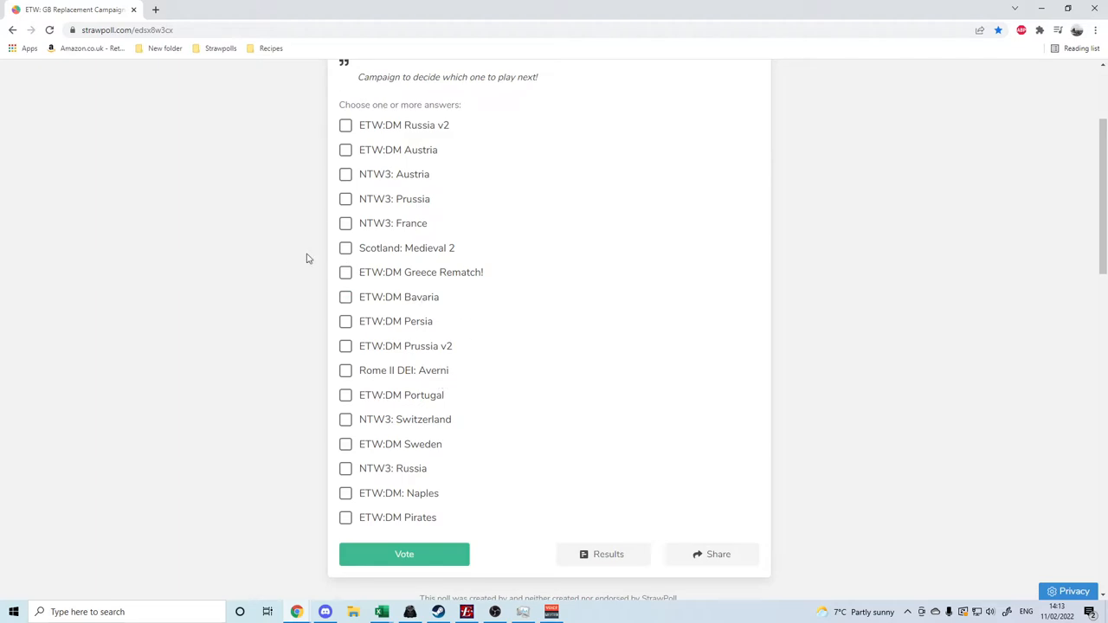
mouse_move(464, 256)
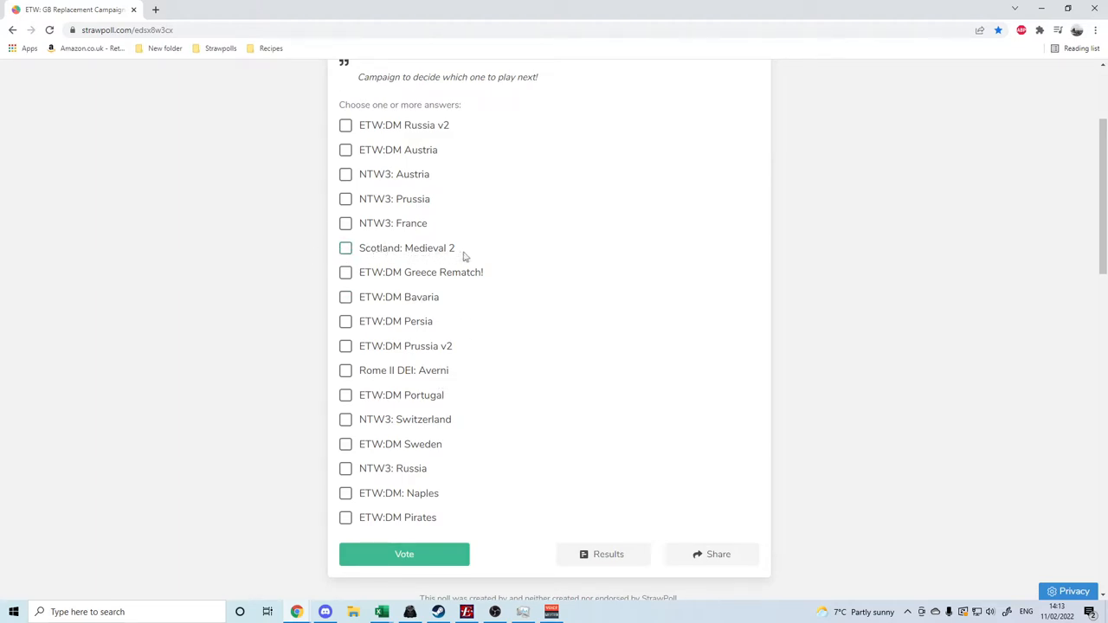
mouse_move(483, 264)
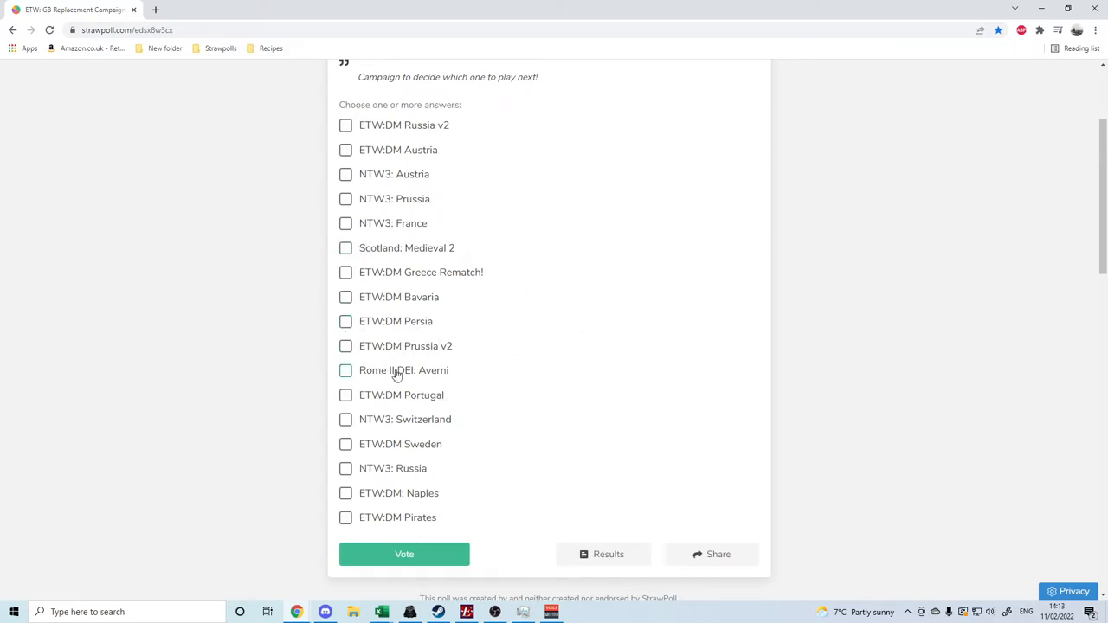
mouse_move(321, 269)
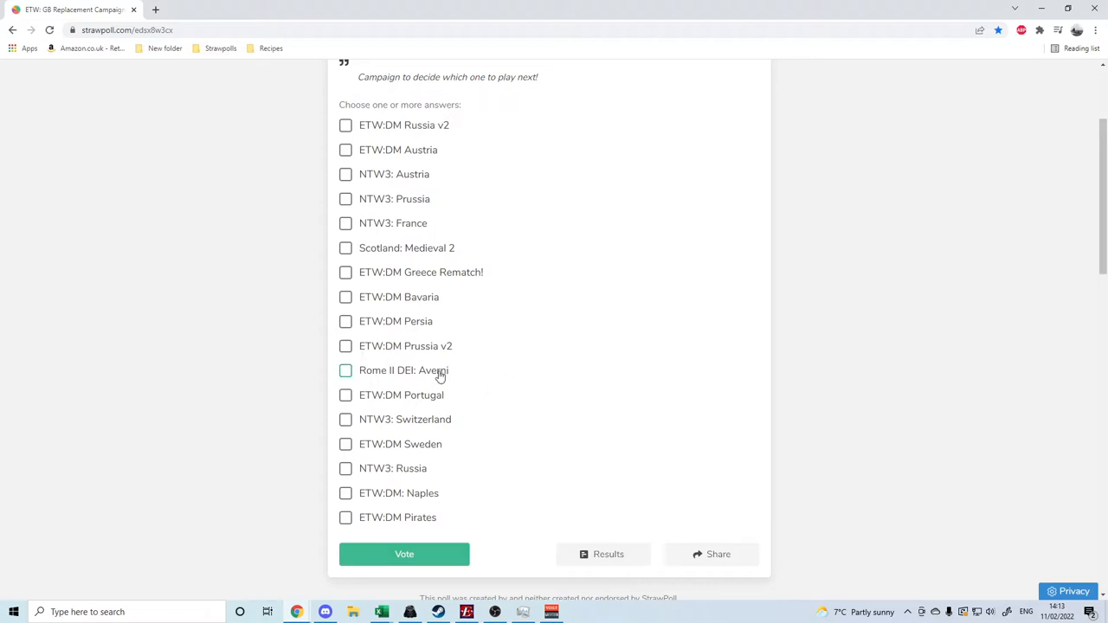
mouse_move(468, 273)
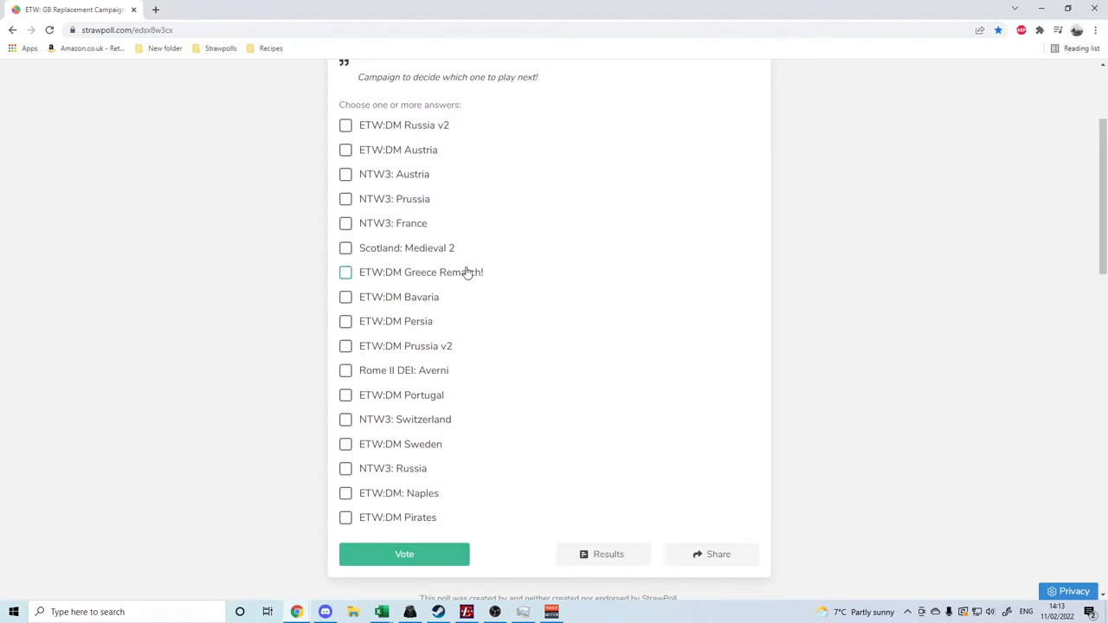
mouse_move(206, 373)
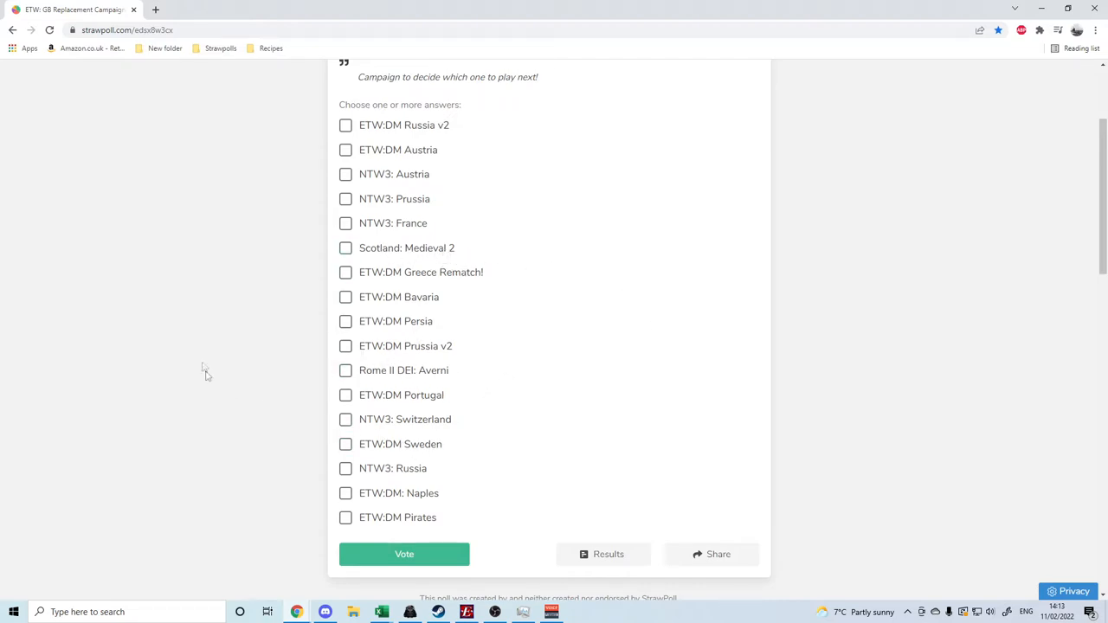
mouse_move(618, 285)
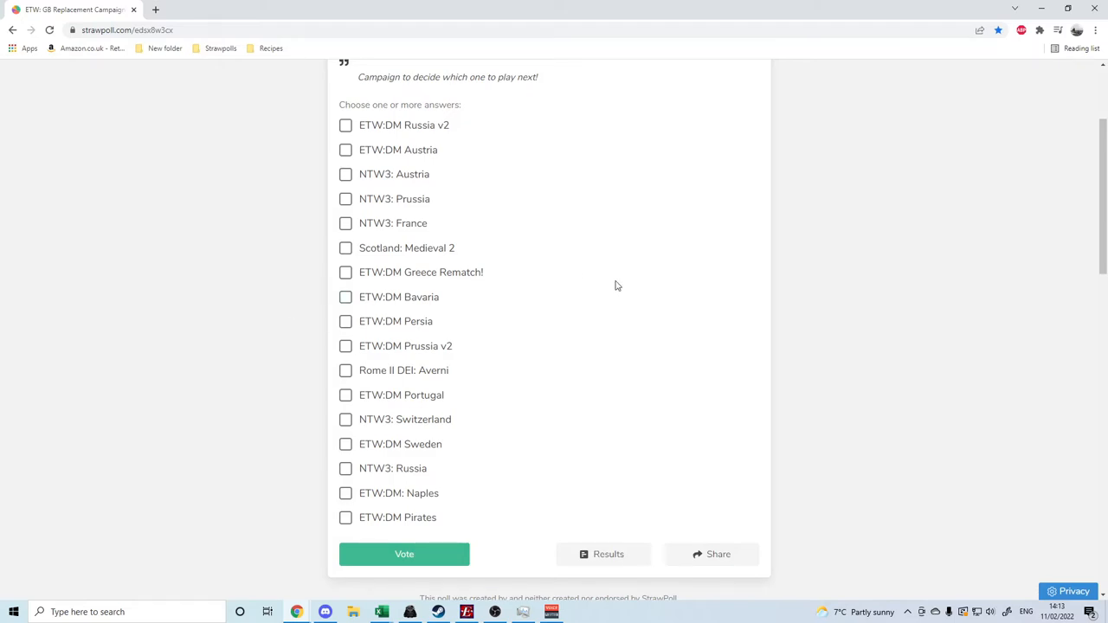
mouse_move(719, 298)
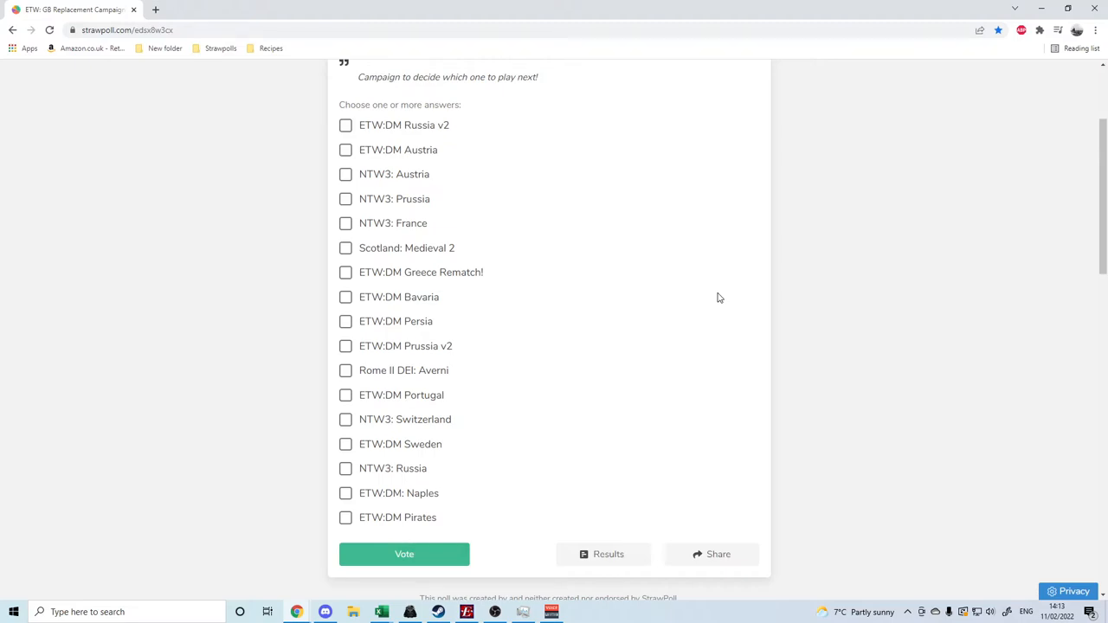
mouse_move(639, 260)
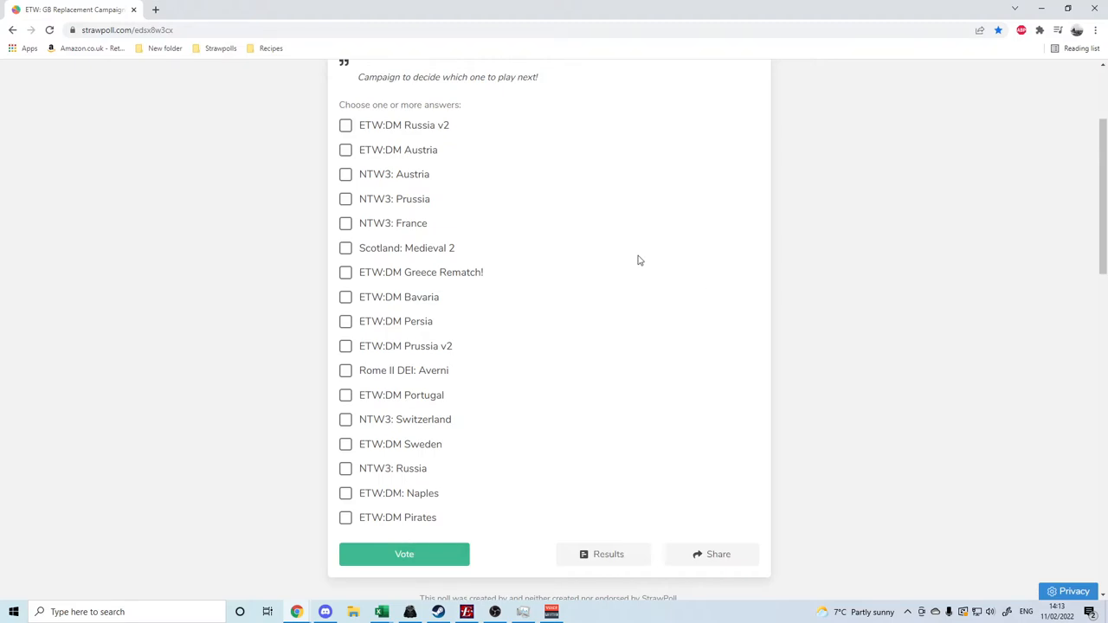
mouse_move(644, 272)
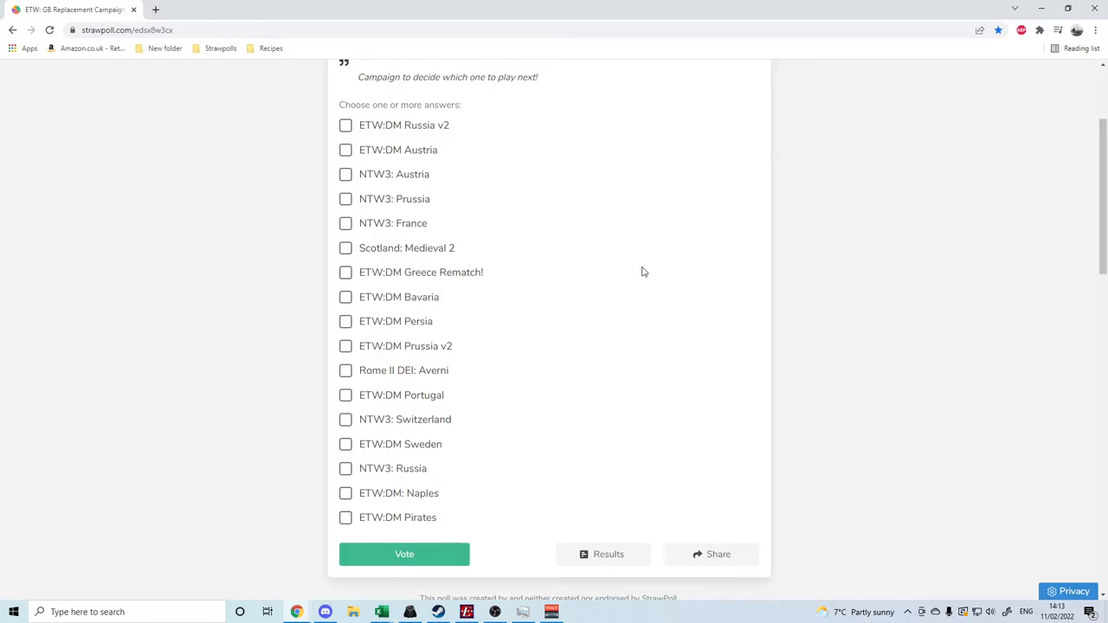
mouse_move(389, 530)
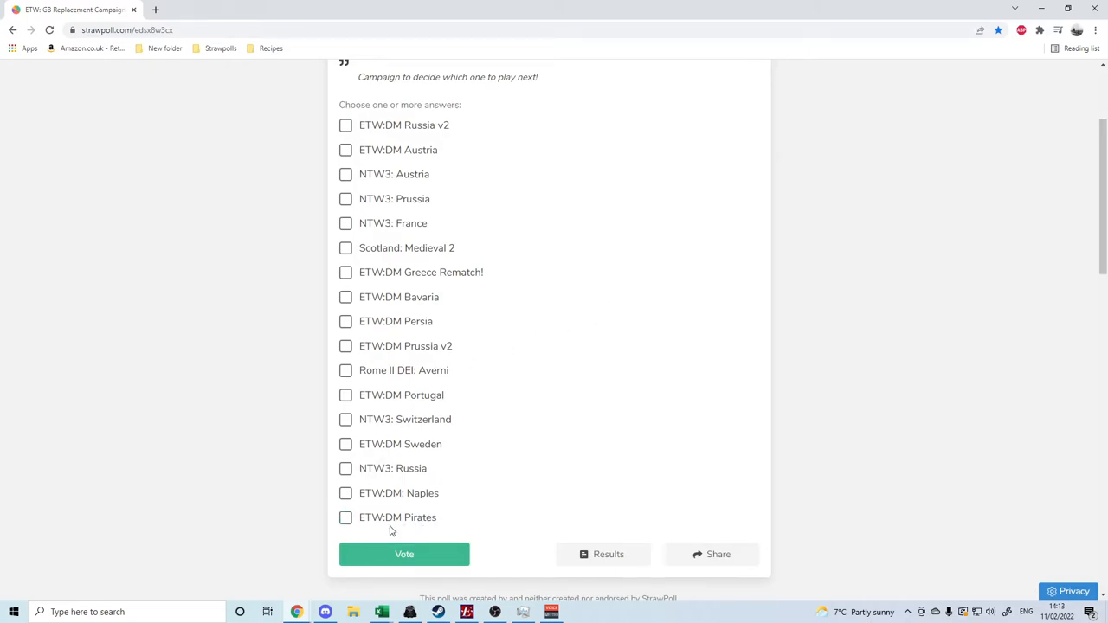
mouse_move(293, 515)
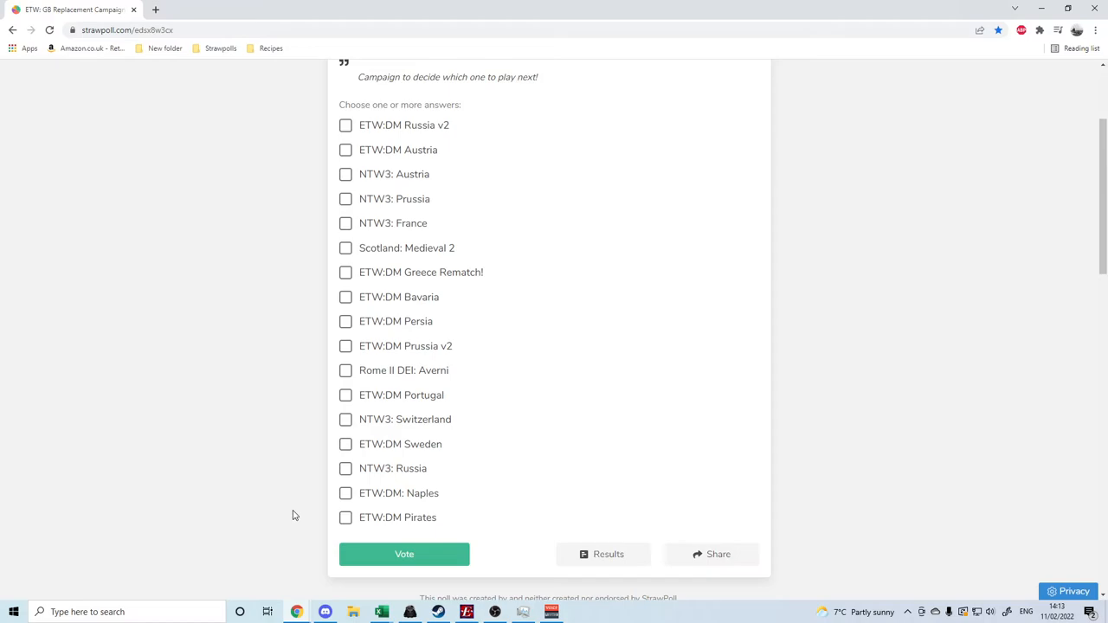
mouse_move(226, 499)
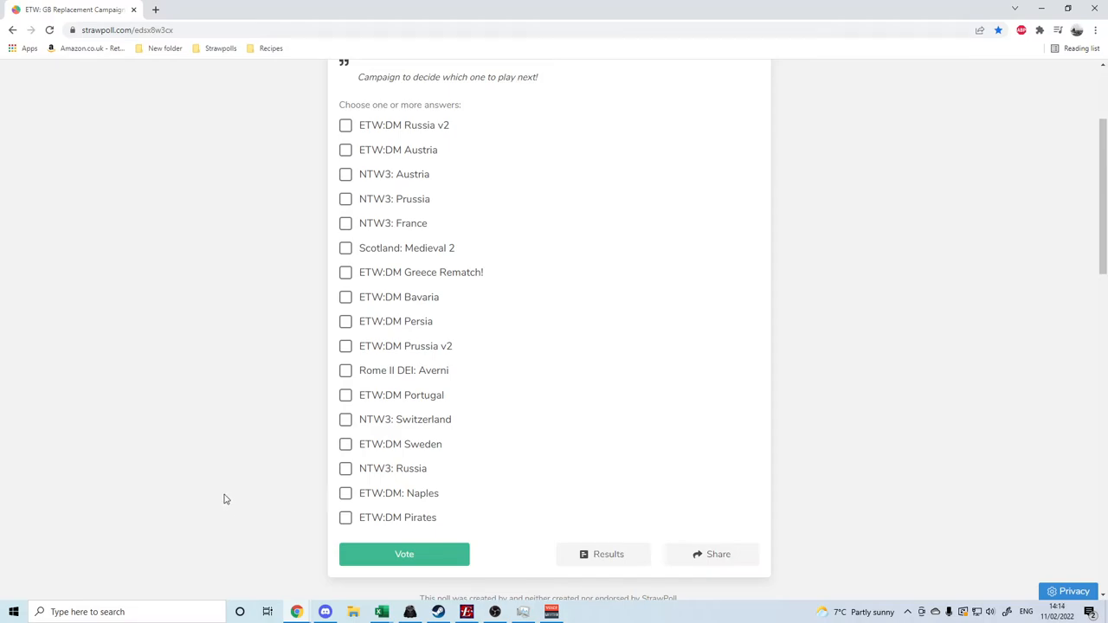